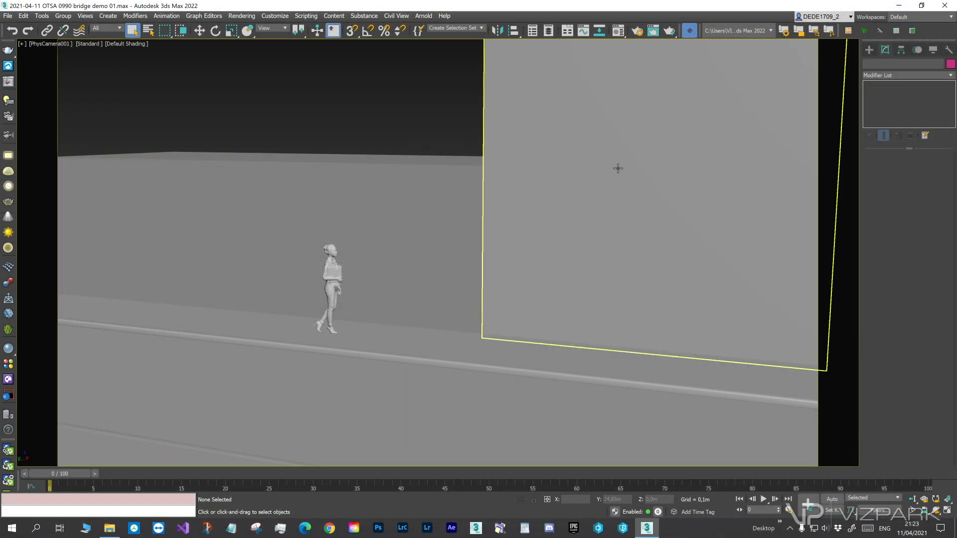
# Step: Open the VP OmniTiles Bridge v0.7.6 beta panel from its toolbar icon
pyautogui.click(689, 30)
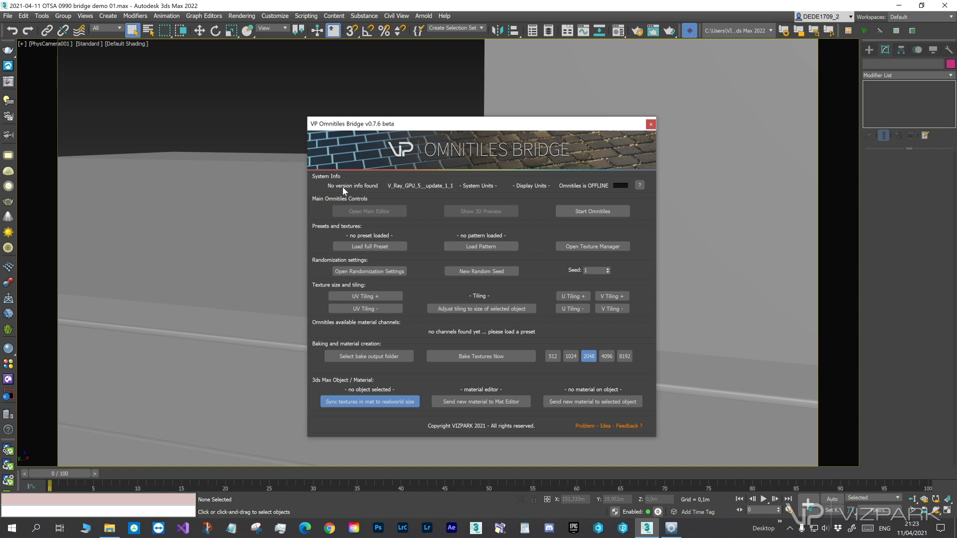
pyautogui.moveTo(616, 186)
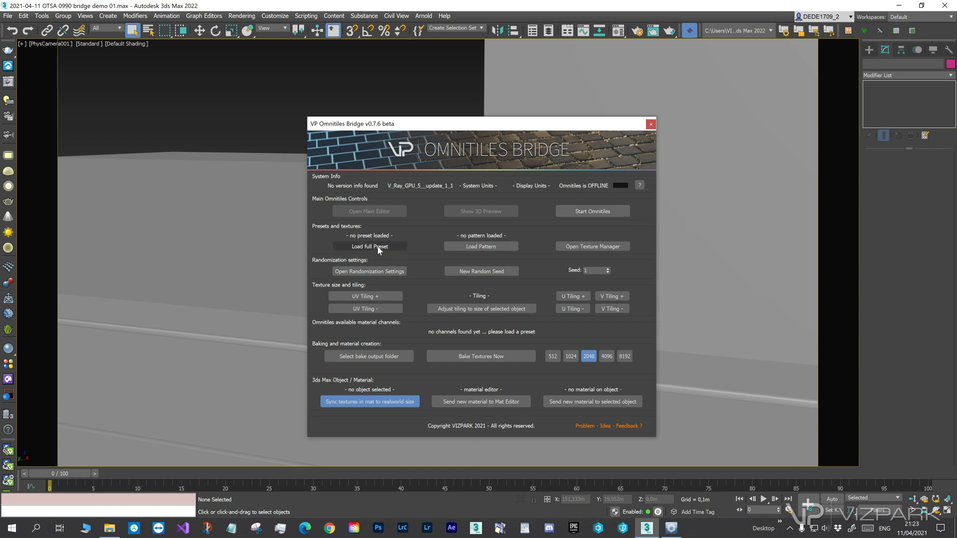
# Step: Load Brickwalls - Modern > Marble Big as the full OmniTiles preset
pyautogui.click(368, 246)
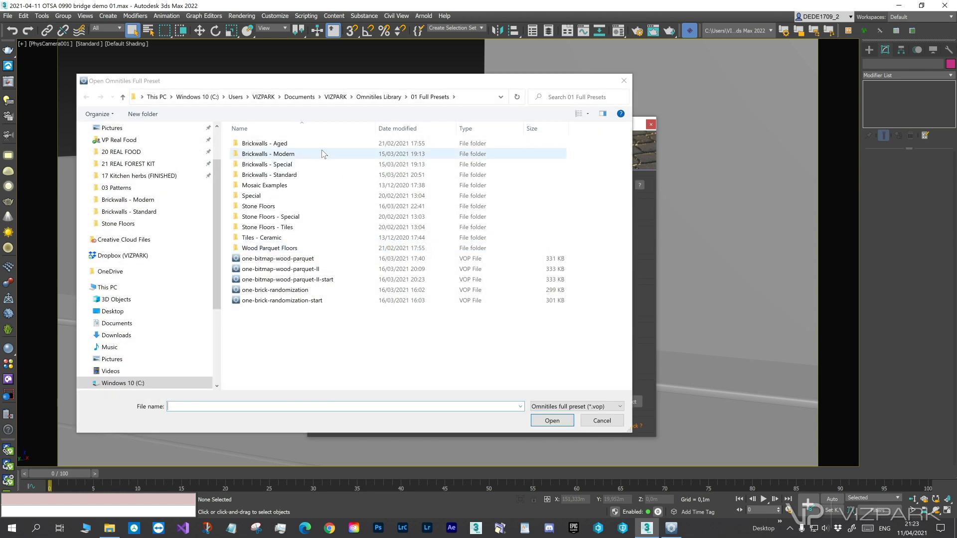
pyautogui.moveTo(301, 163)
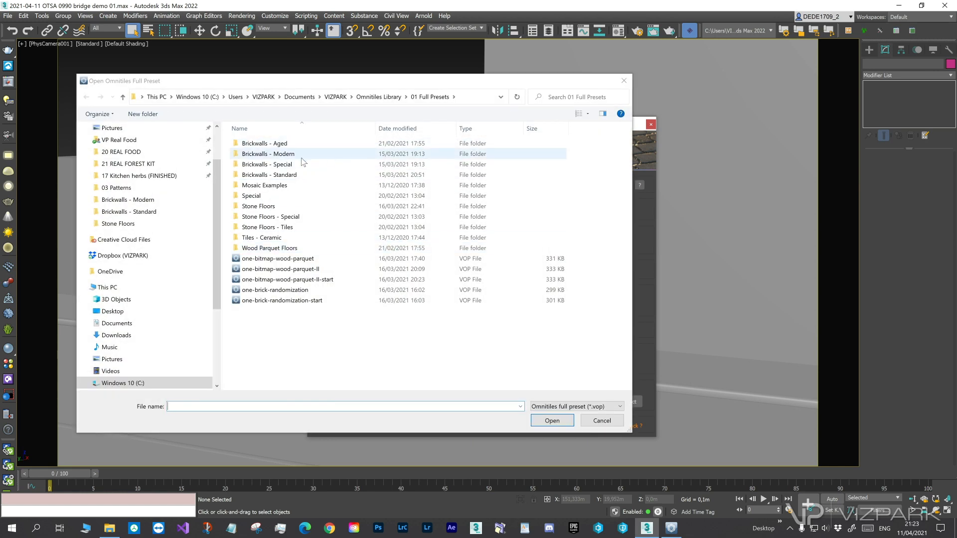
pyautogui.doubleClick(269, 174)
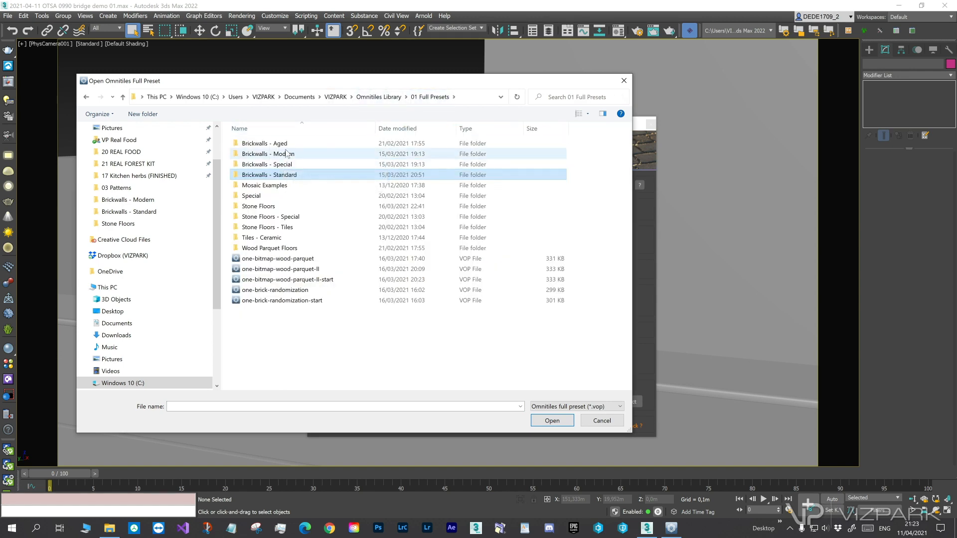
pyautogui.doubleClick(267, 154)
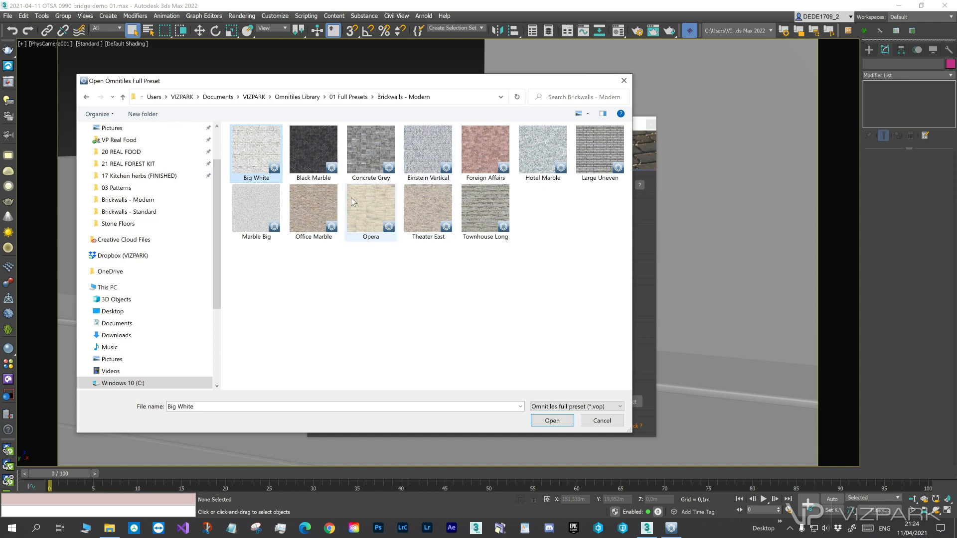
pyautogui.click(255, 209)
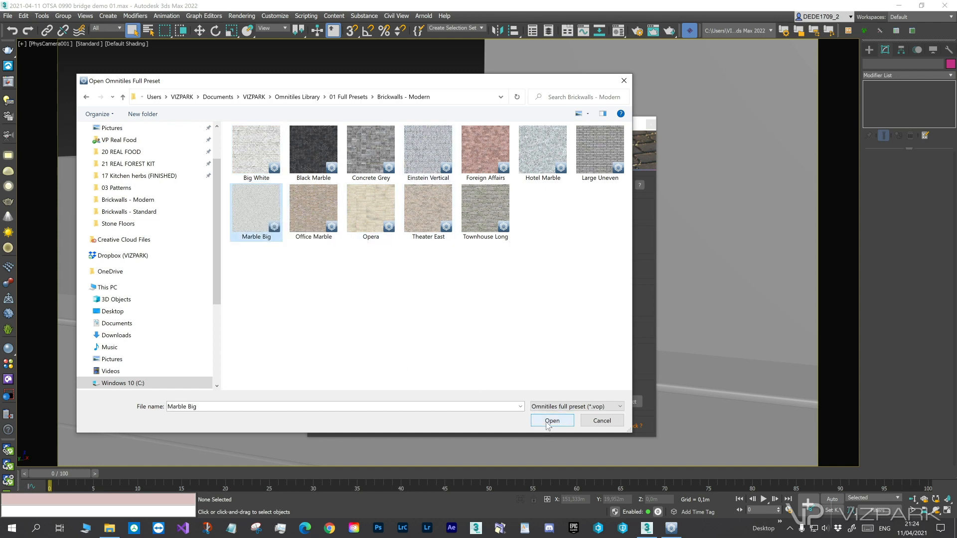
pyautogui.click(550, 421)
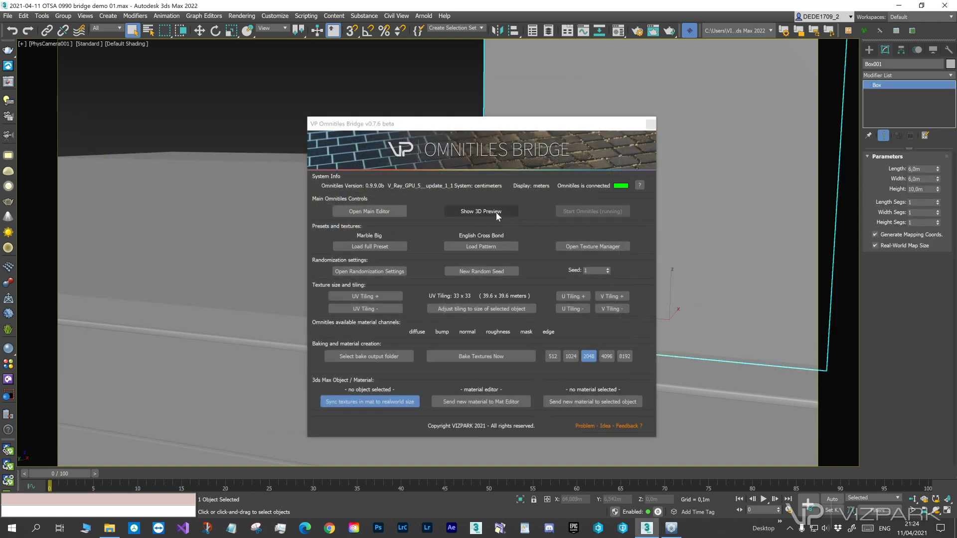
# Step: Show the Marble Big sphere preview, fit tiling to 8 x 8, and set 512 bake output
pyautogui.click(481, 212)
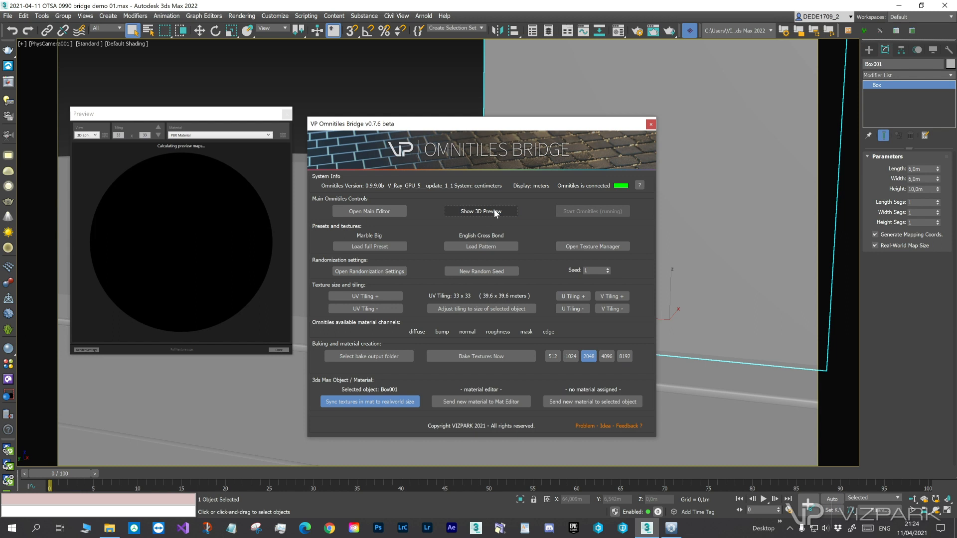
pyautogui.click(480, 210)
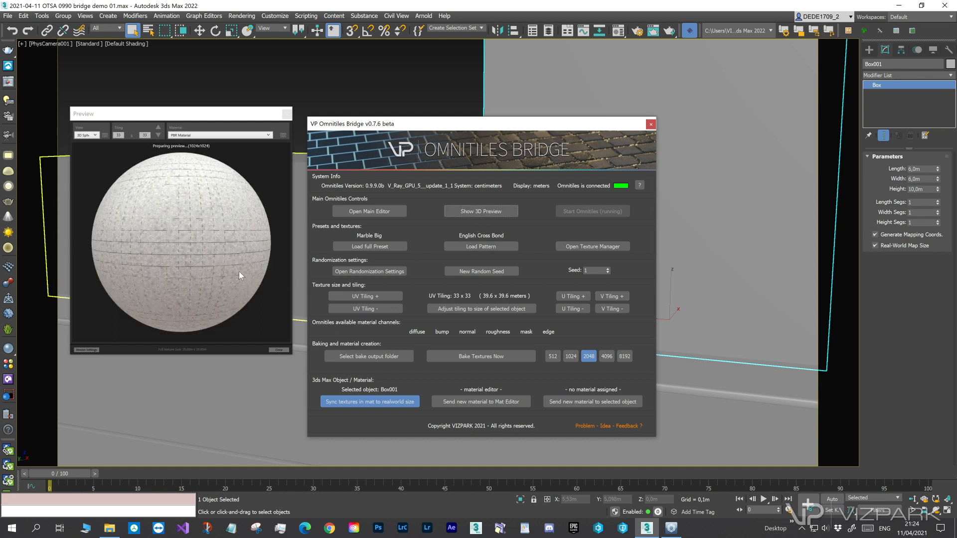
pyautogui.click(480, 308)
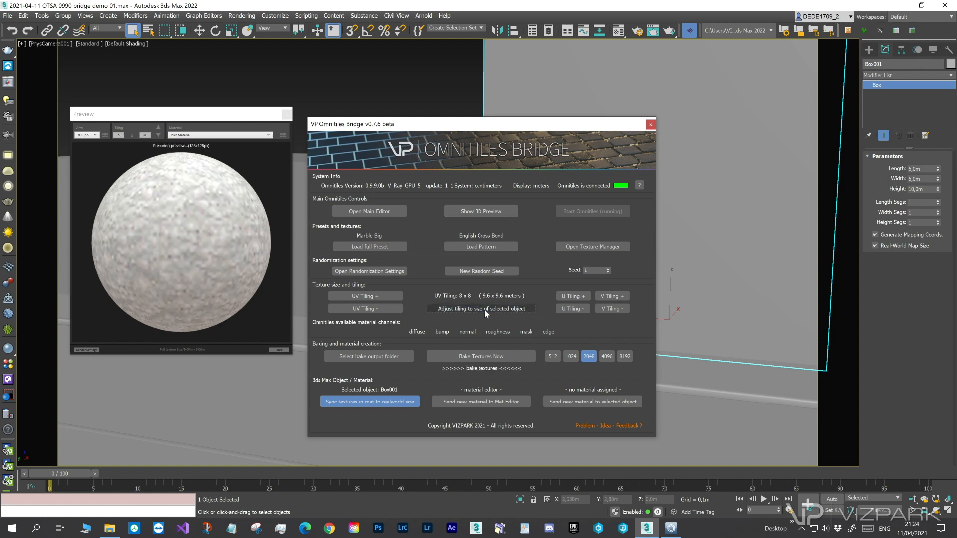
pyautogui.click(481, 308)
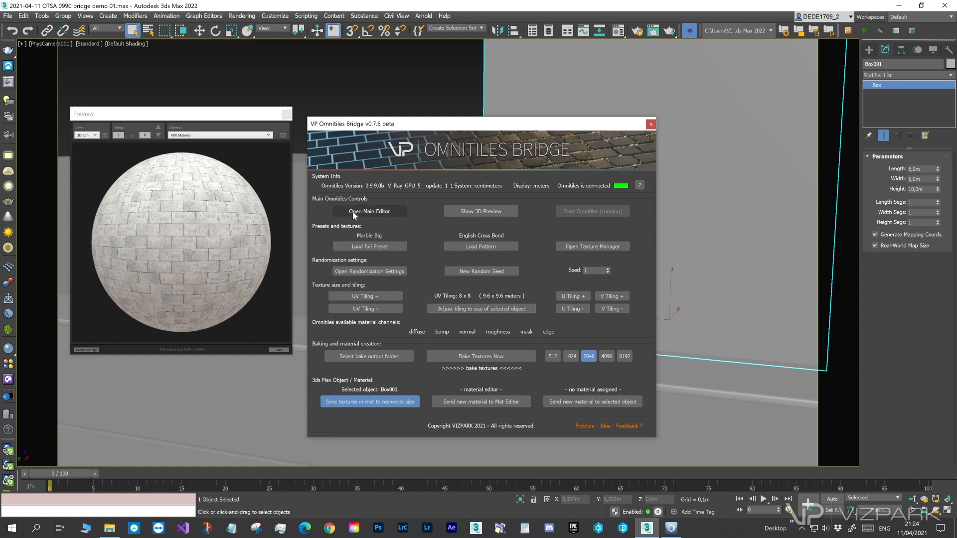
pyautogui.moveTo(555, 365)
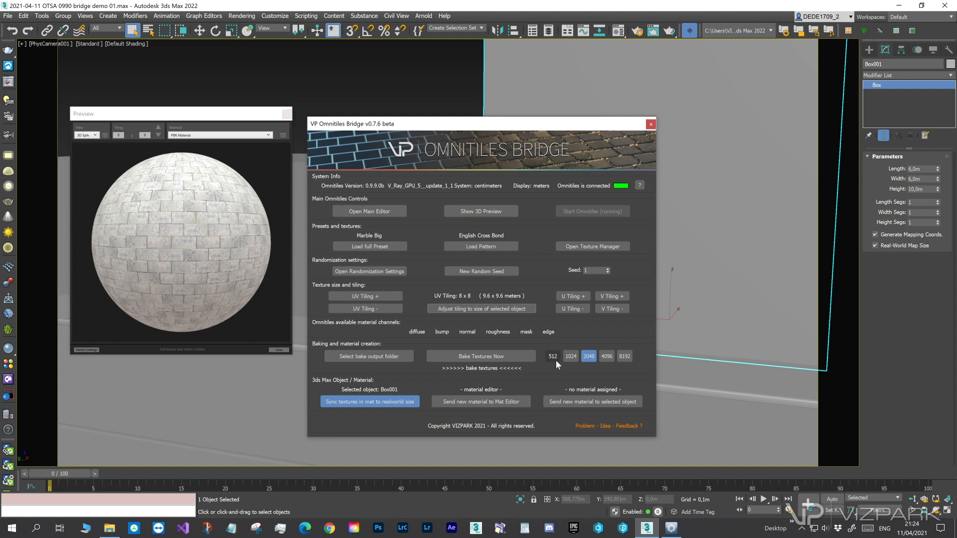
pyautogui.click(551, 356)
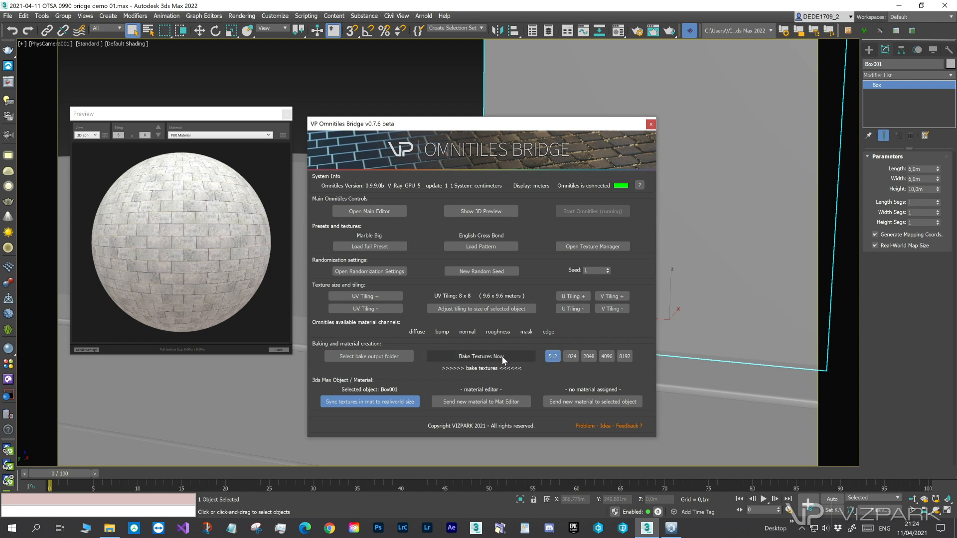
pyautogui.click(369, 356)
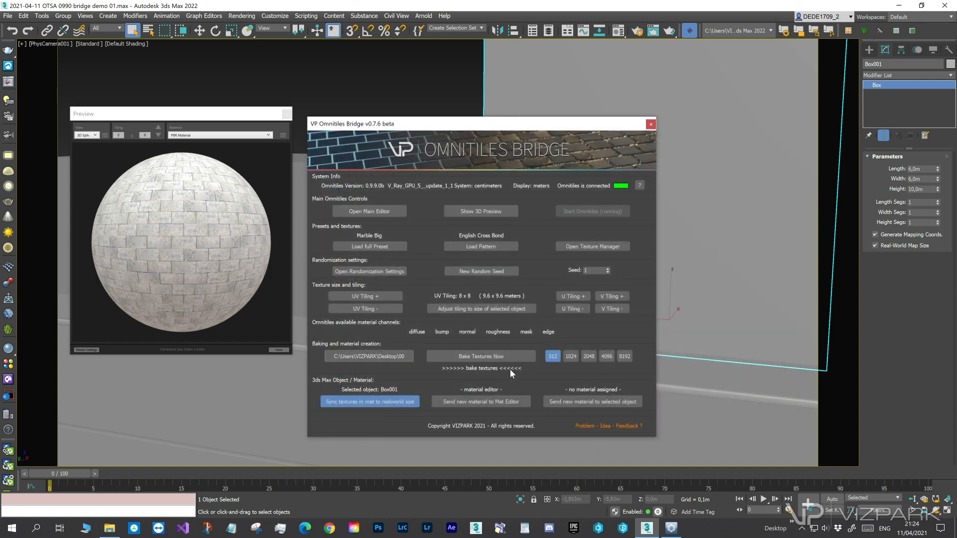
# Step: Bake six Marble Big textures, reset resolution to 2048, and apply the VRayMtl to Box001
pyautogui.click(480, 355)
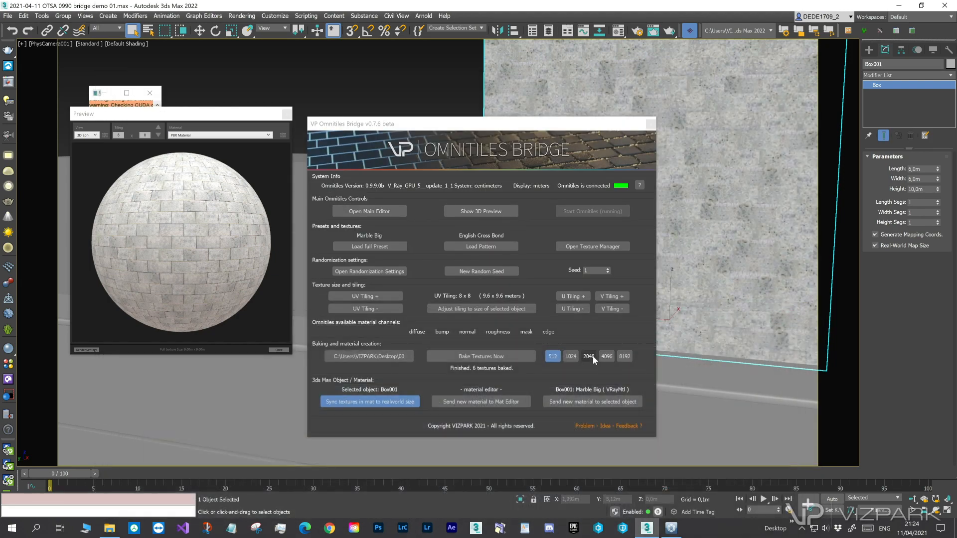
pyautogui.click(481, 355)
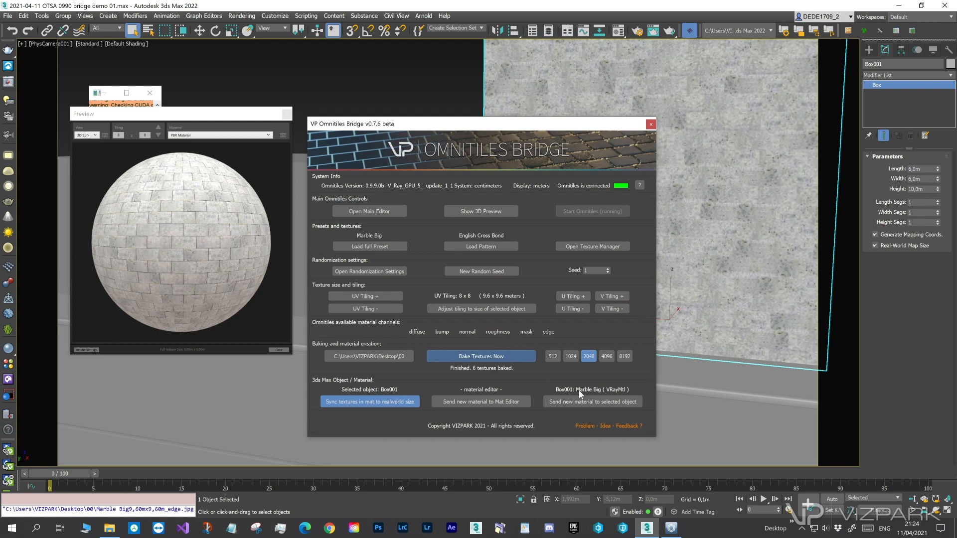
pyautogui.click(591, 401)
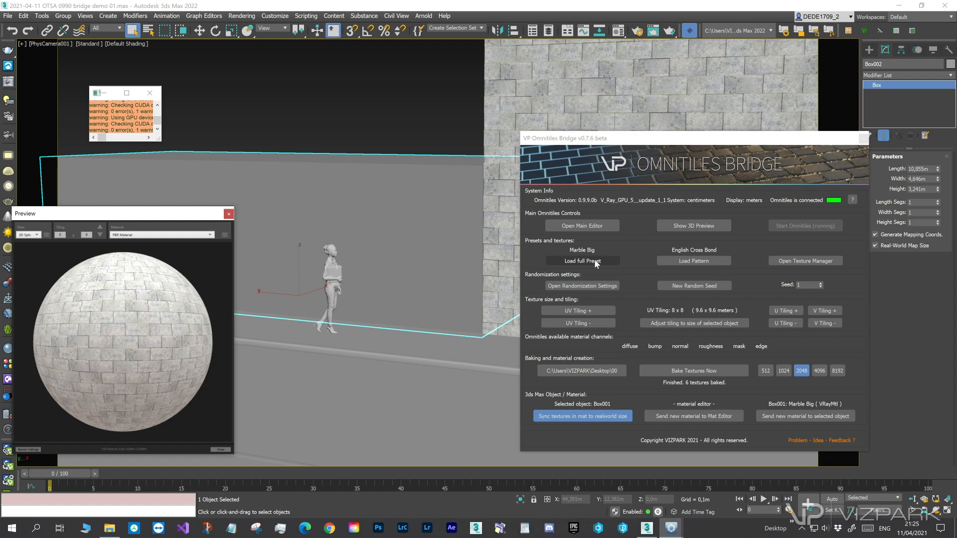
# Step: Load Roeben Accum, fit its tiling, bake seven textures, and apply the VRayMtl to Box002
pyautogui.click(581, 261)
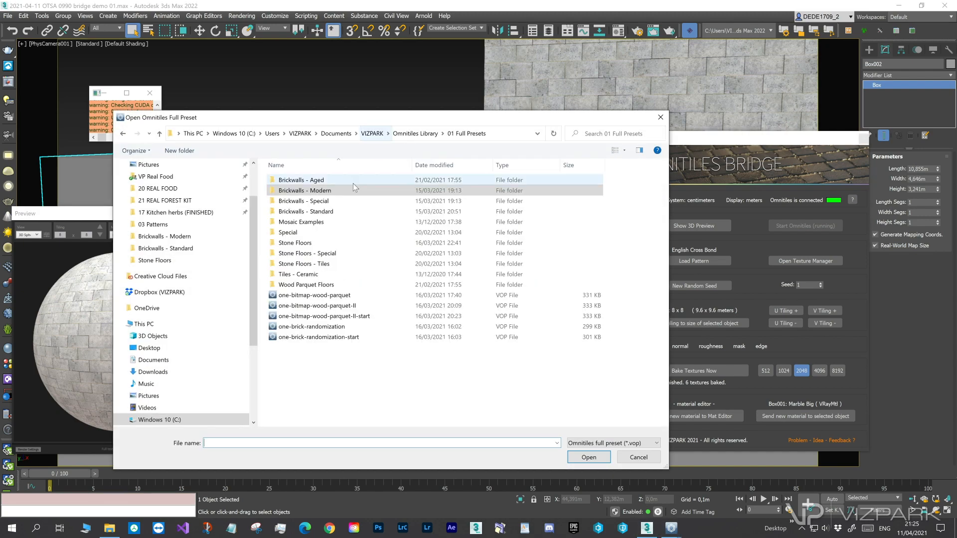
pyautogui.doubleClick(304, 201)
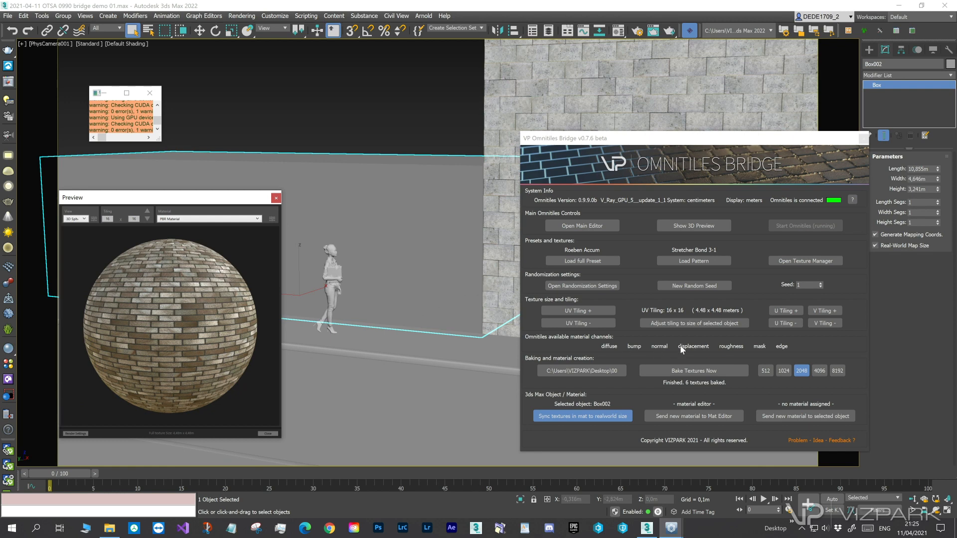
pyautogui.click(693, 323)
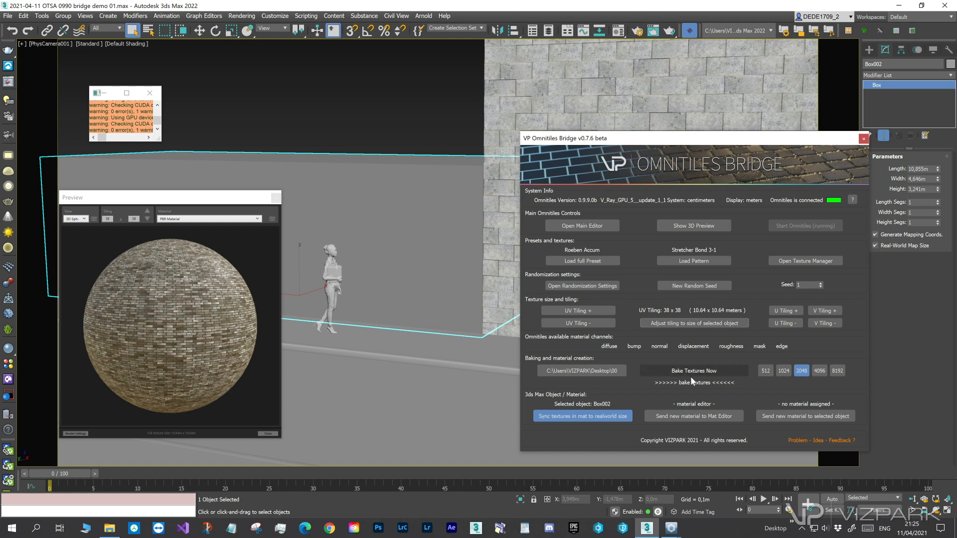
pyautogui.click(693, 370)
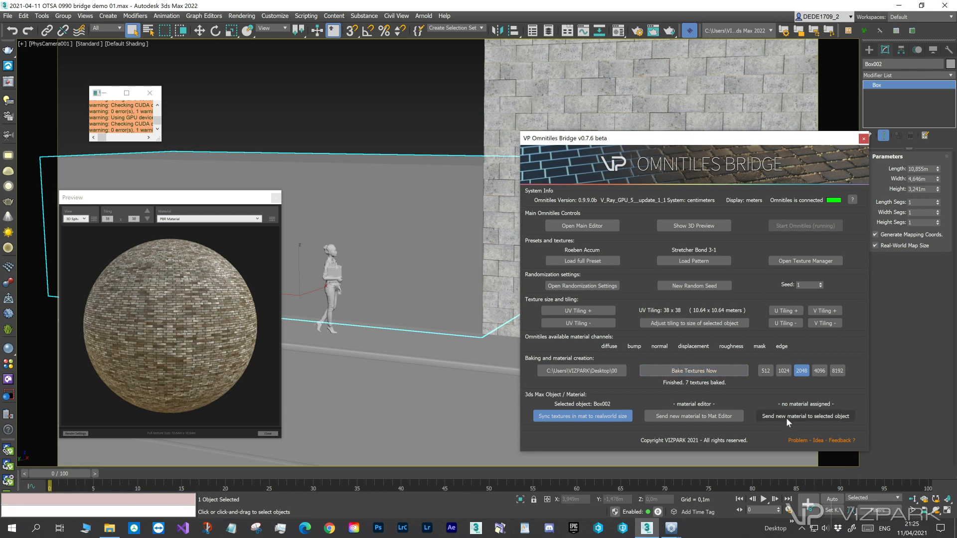
pyautogui.click(804, 415)
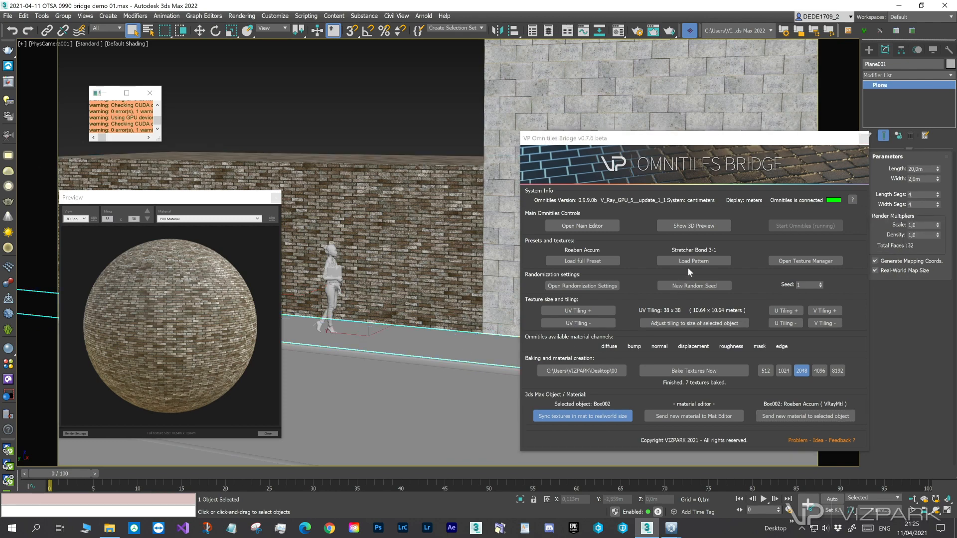
# Step: Load the Stone Floors > Sidewalk I preset at 4 x 4 tiling, then open the pattern browser
pyautogui.click(580, 260)
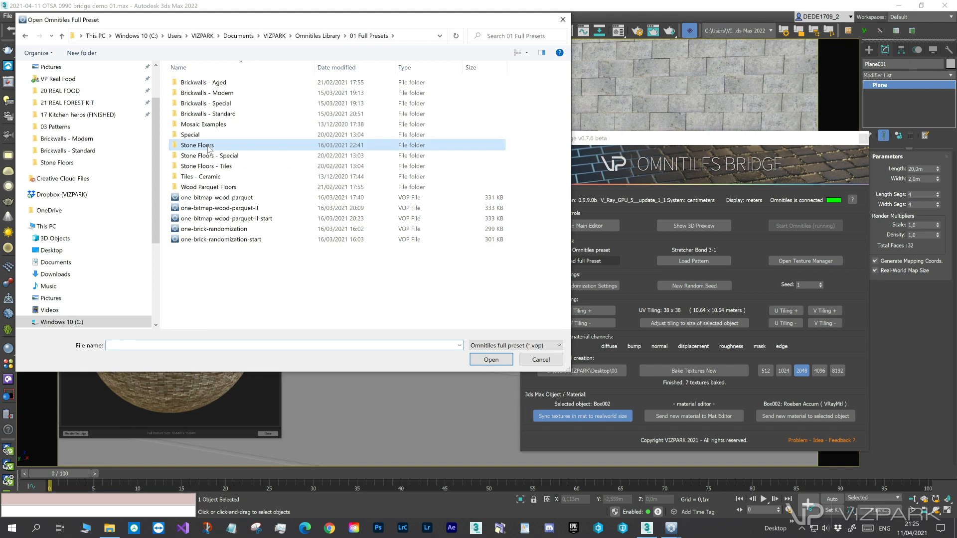
pyautogui.doubleClick(197, 145)
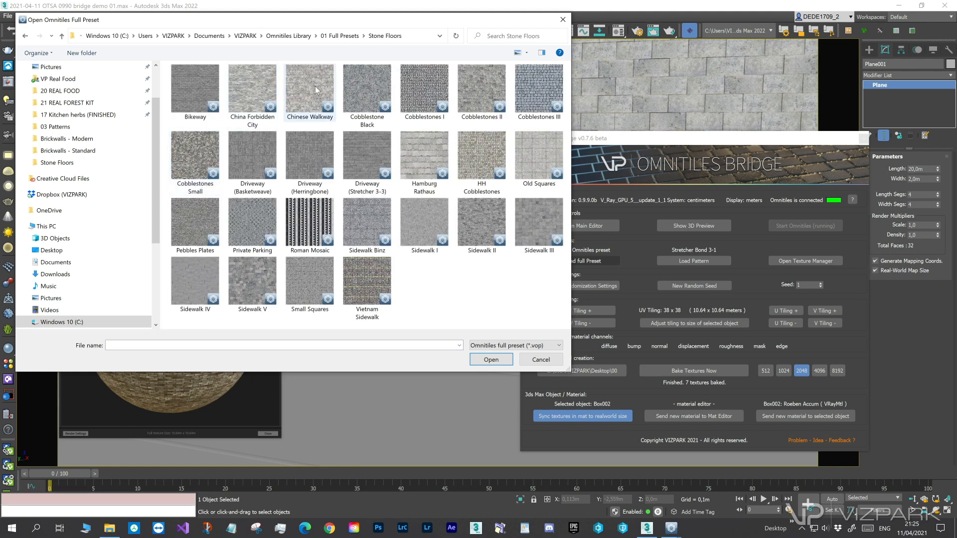
pyautogui.moveTo(423, 151)
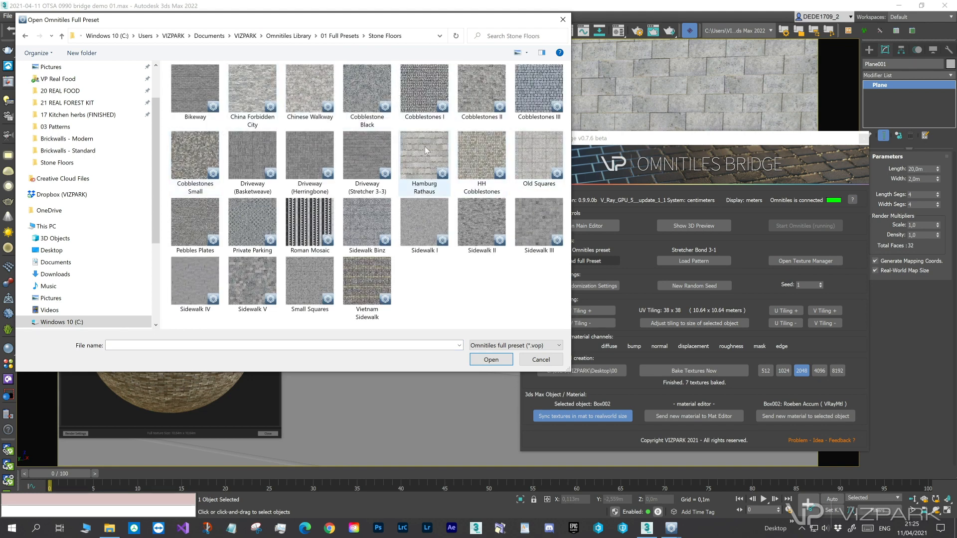
pyautogui.click(423, 221)
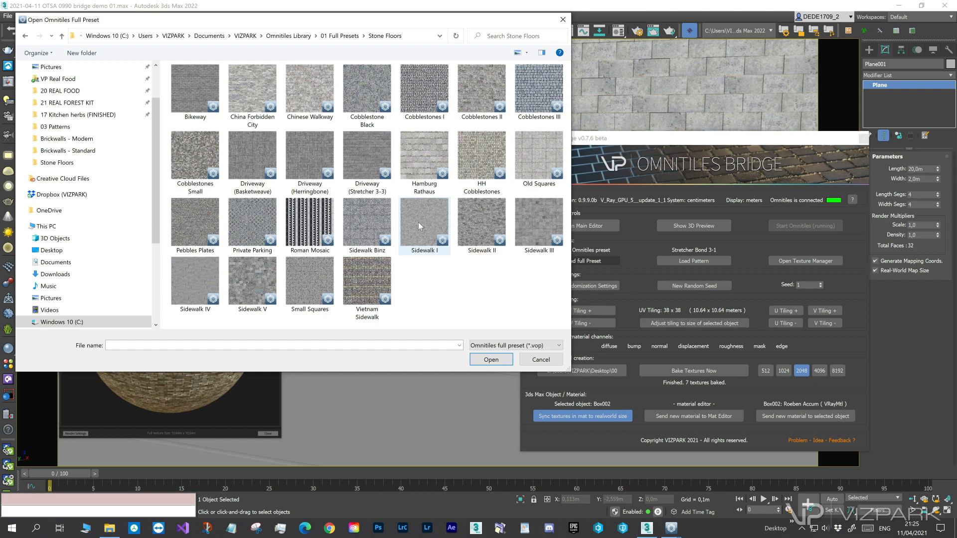
pyautogui.click(490, 359)
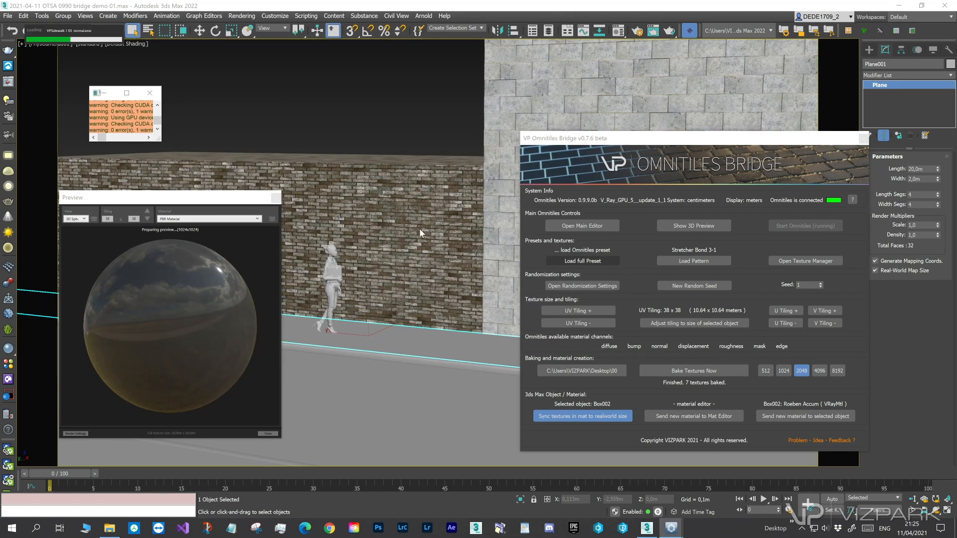
pyautogui.click(581, 261)
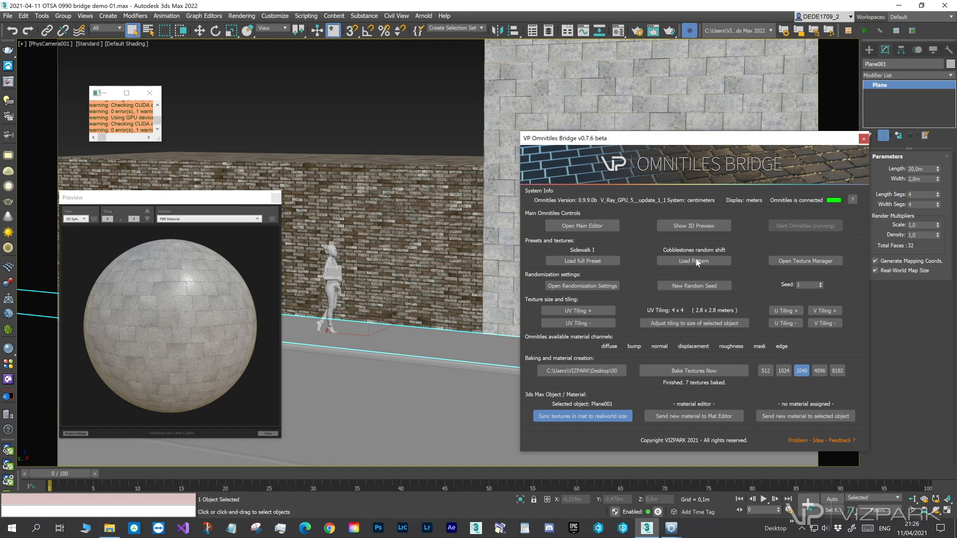
pyautogui.click(692, 261)
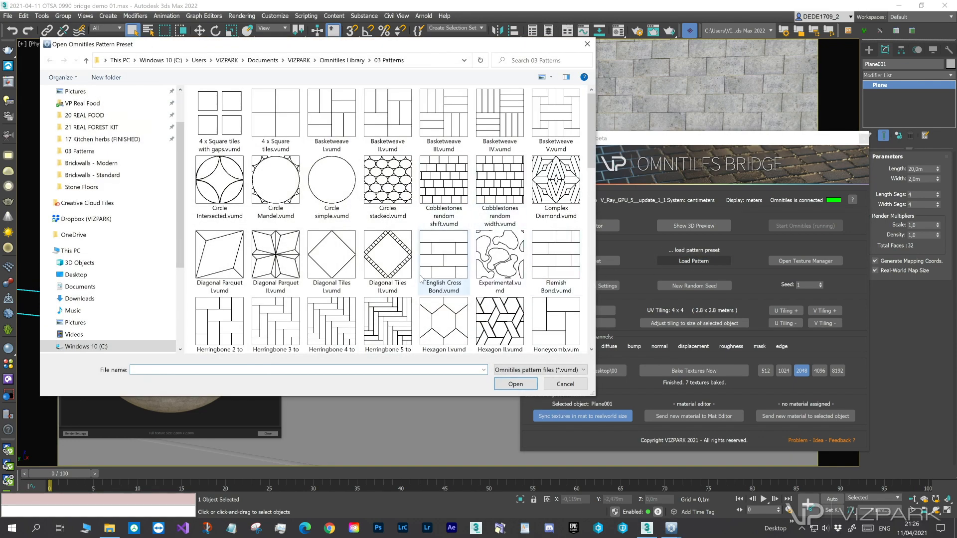
# Step: Load 4 x Square tiles, tile to 55 x 55, bake, and apply Sidewalk I to Plane001
pyautogui.scroll(-3)
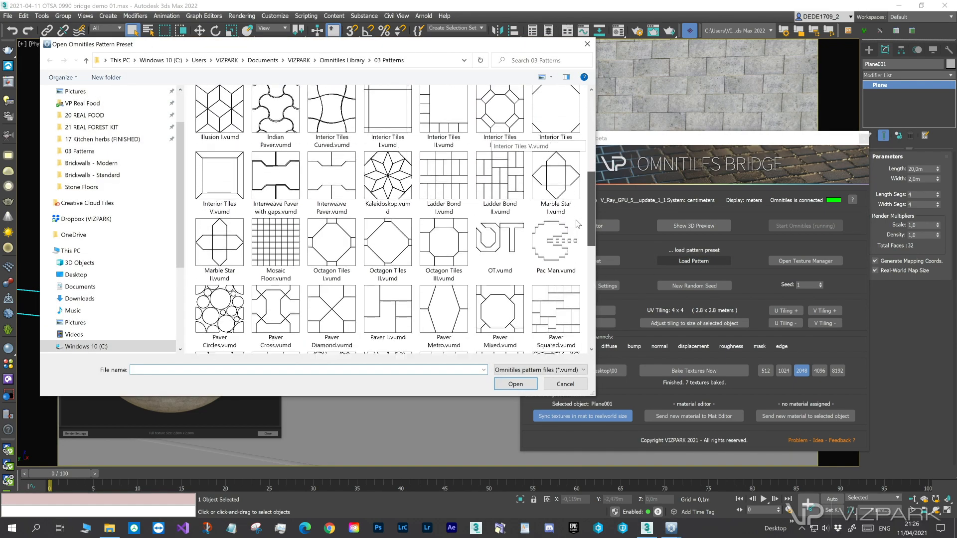
pyautogui.scroll(-3)
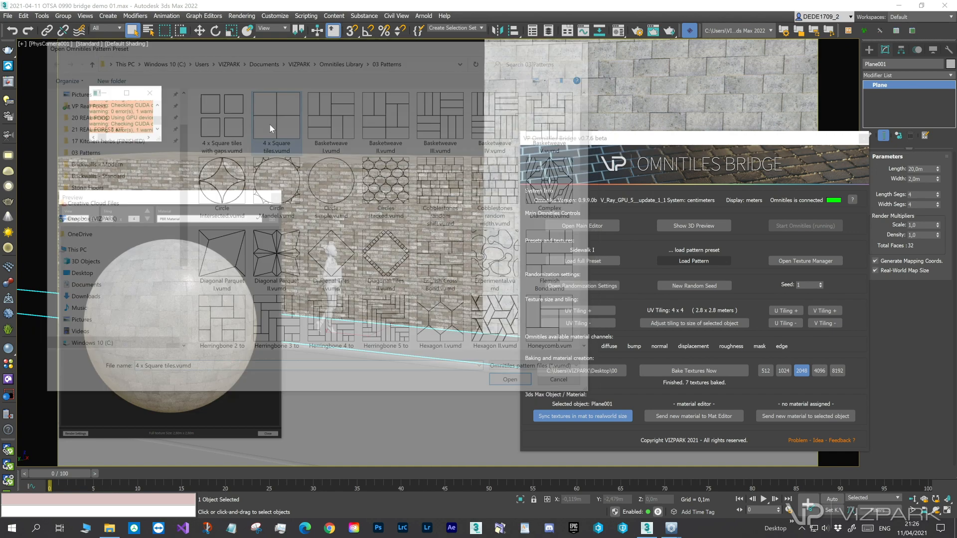
pyautogui.click(510, 379)
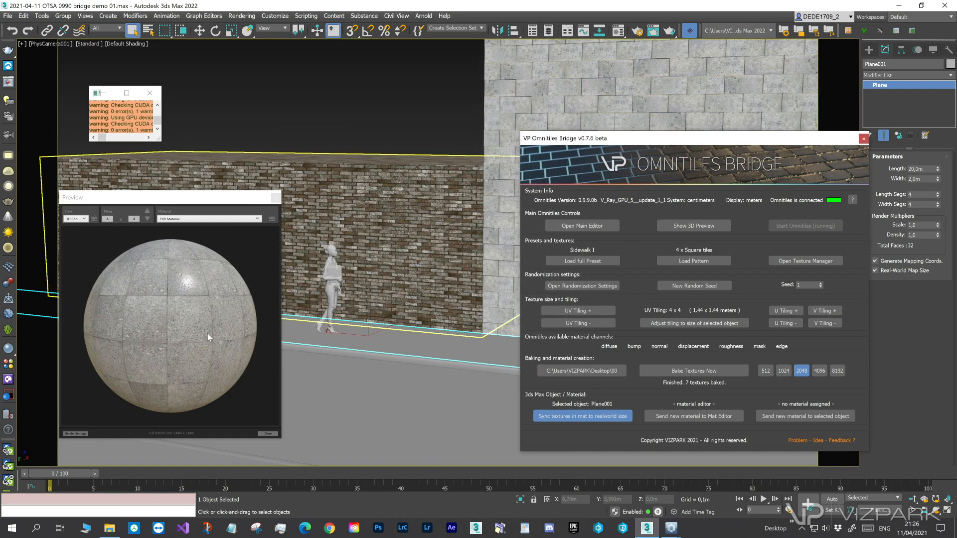
pyautogui.click(692, 323)
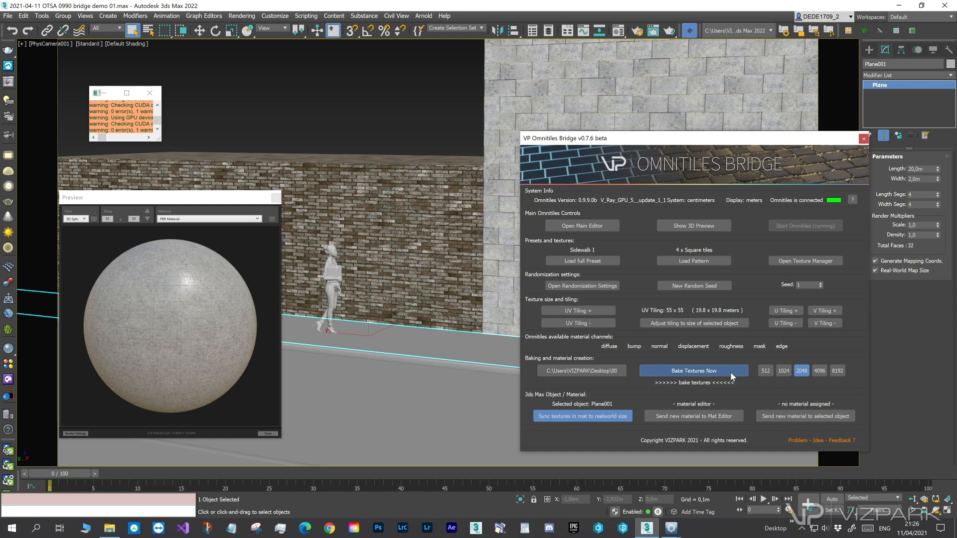
pyautogui.click(693, 370)
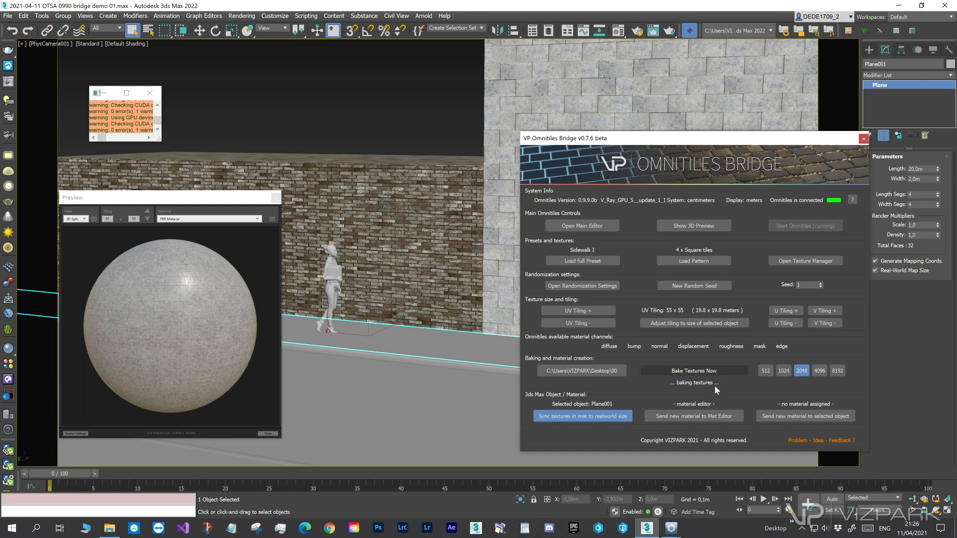
pyautogui.moveTo(800, 419)
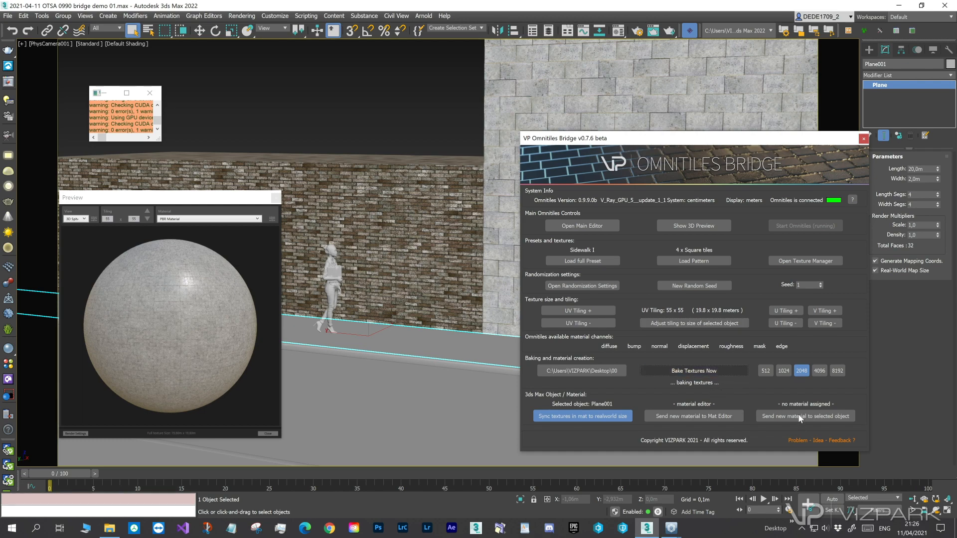
pyautogui.click(804, 415)
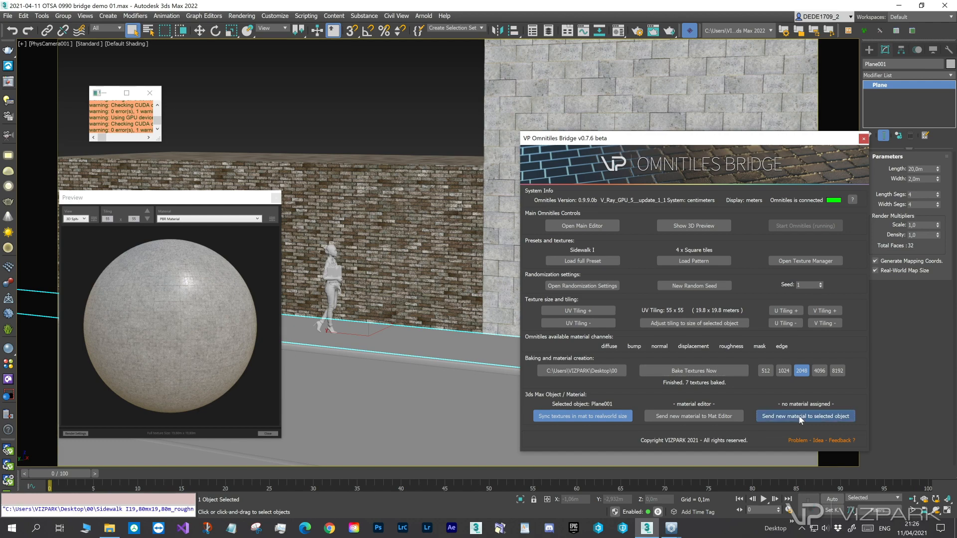
pyautogui.click(804, 415)
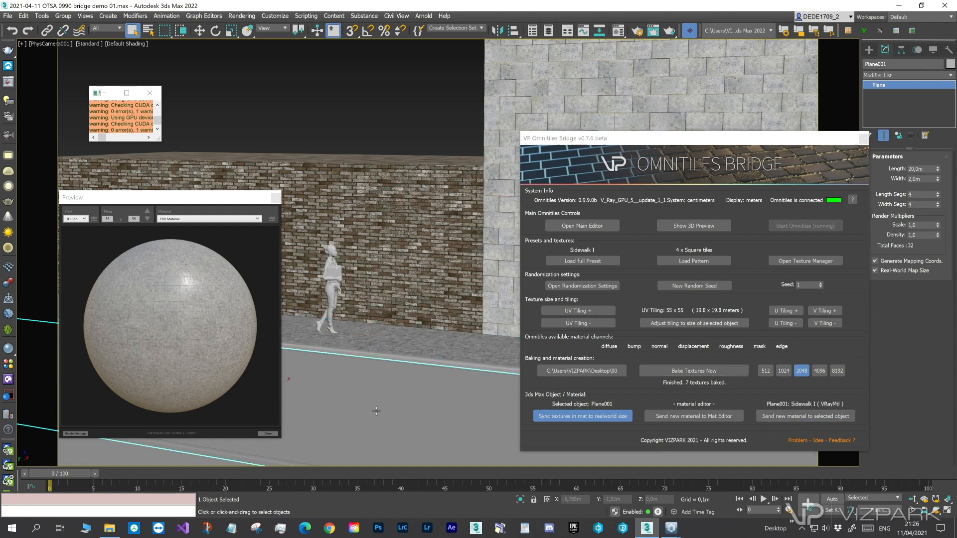
# Step: Select Plane002 and load the HH Cobblestones full preset
pyautogui.click(581, 261)
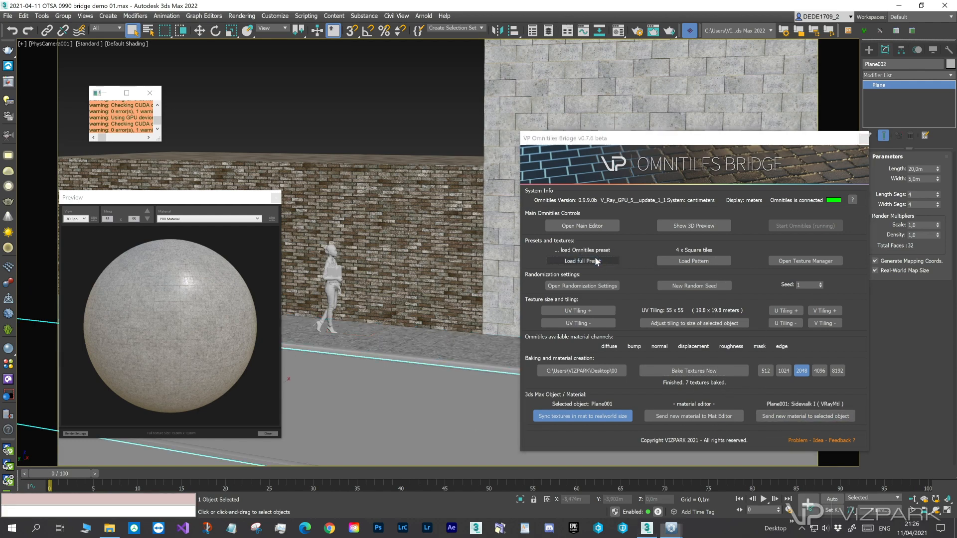
pyautogui.click(580, 260)
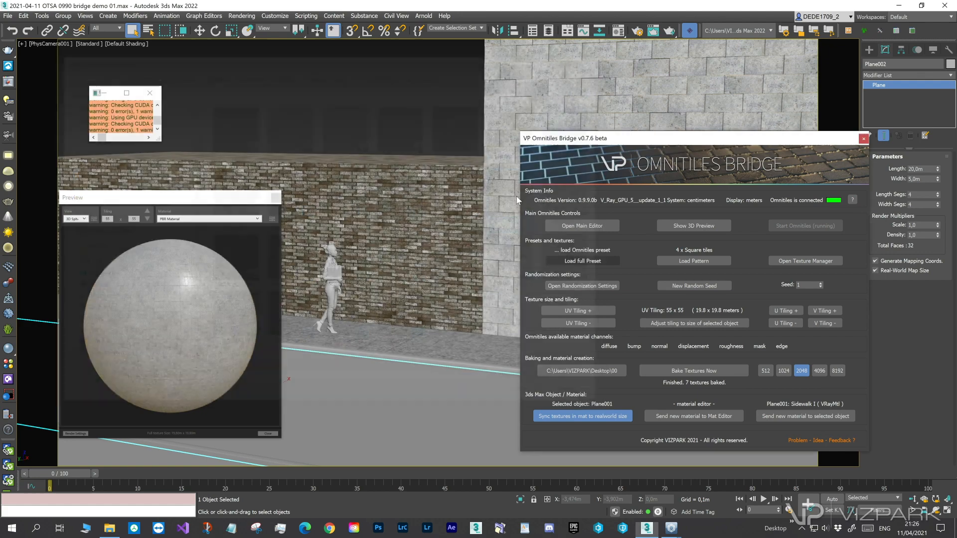
pyautogui.click(581, 260)
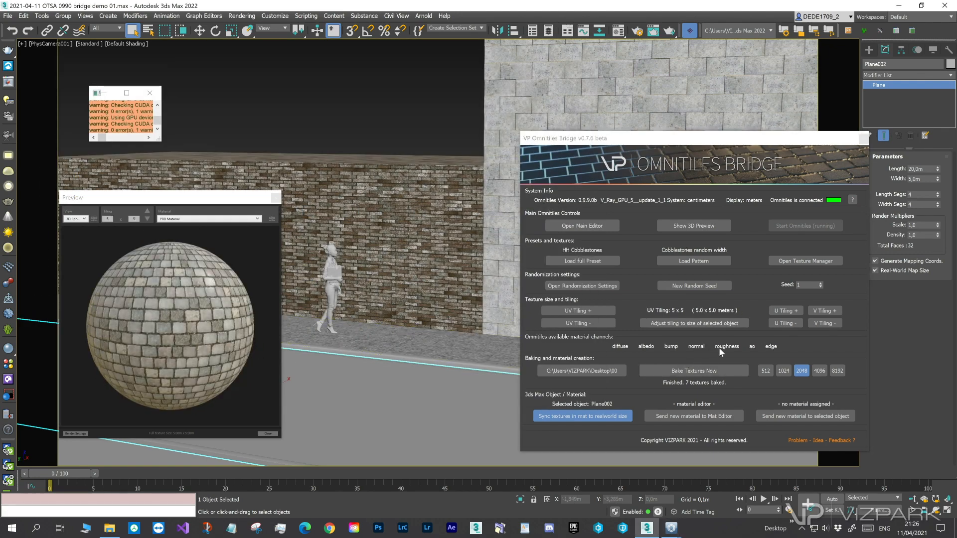
# Step: Fit tiling to 20 x 20, bake six textures, and apply the VRayMtl to Plane002
pyautogui.click(692, 323)
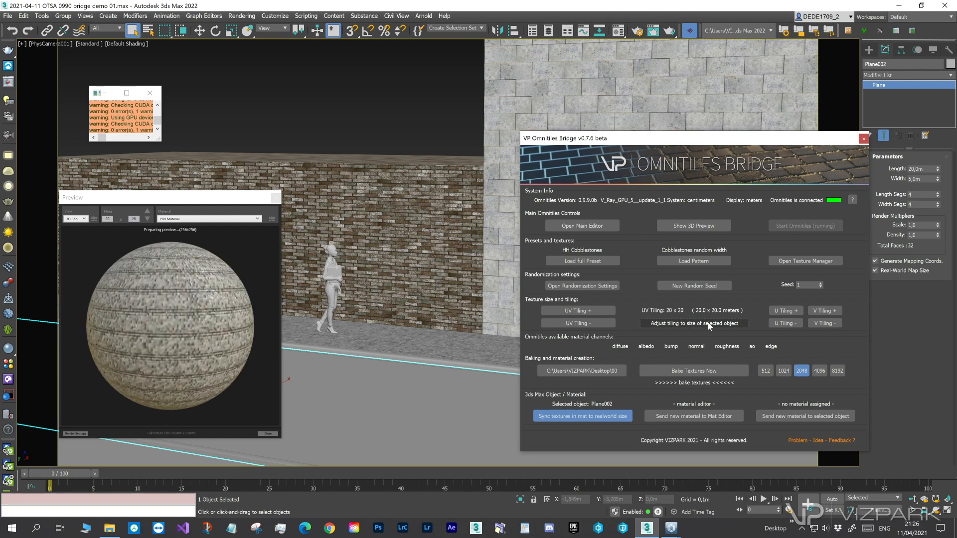
pyautogui.click(693, 370)
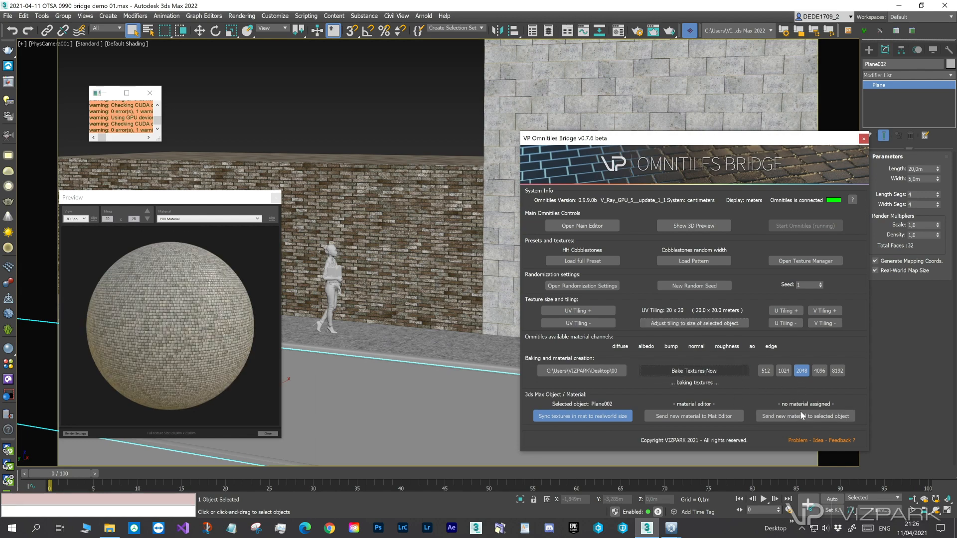
pyautogui.click(693, 370)
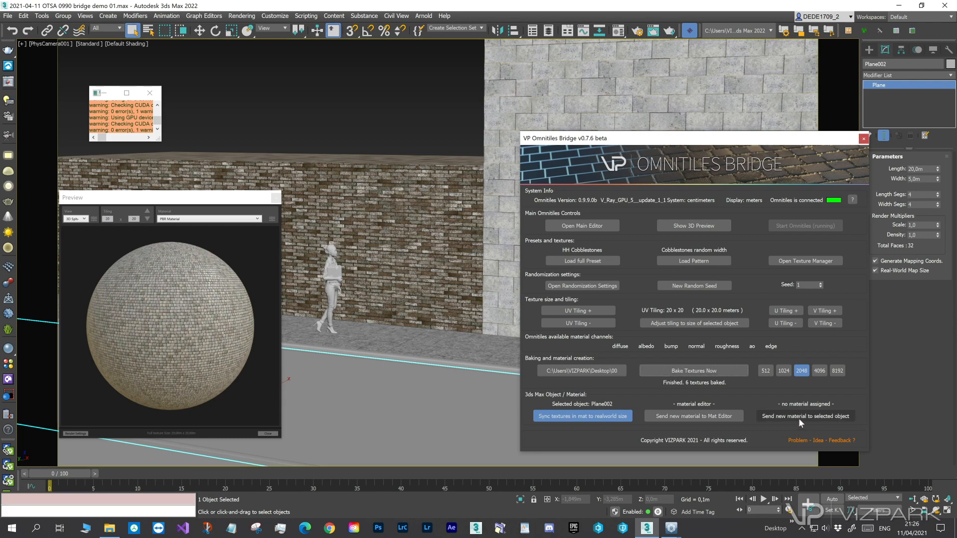
pyautogui.click(804, 416)
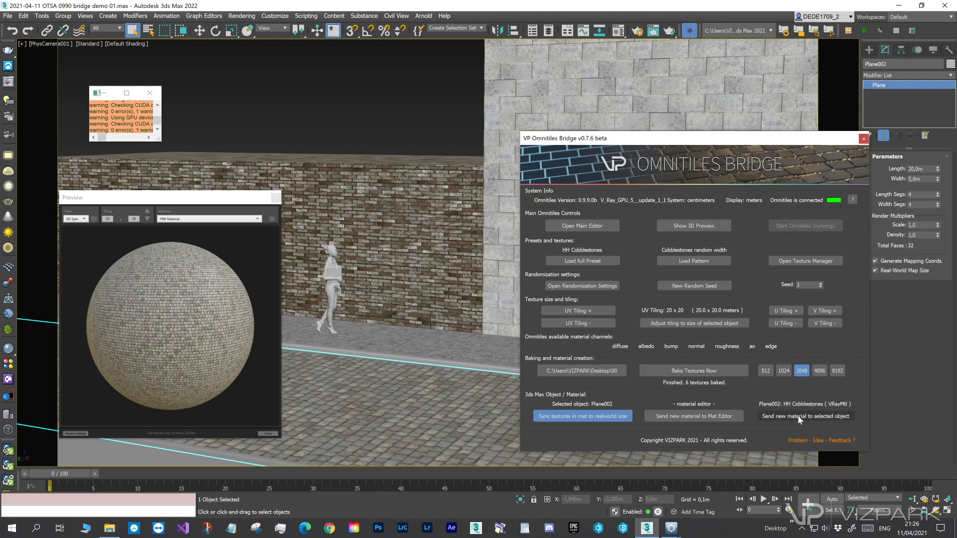